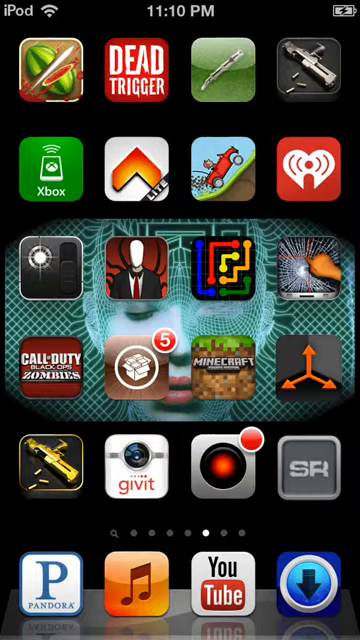
- Swipe back from the Cydia page to page two with the folders, App Store and Newsstand
{"action": "scroll", "scroll_direction": "right", "scroll_amount": 3}
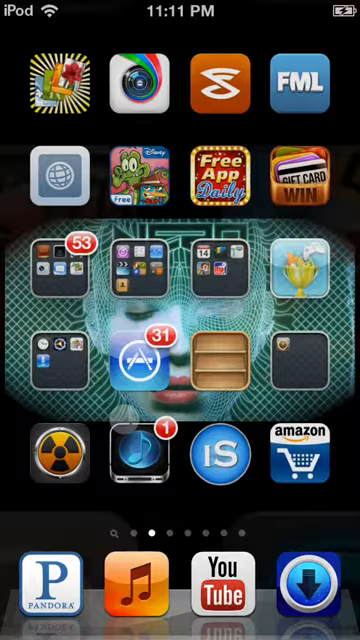
- Swipe forward past the Cydia and Dead Trigger page to the last page with Twitter and Kik
{"action": "scroll", "scroll_direction": "left", "scroll_amount": 3}
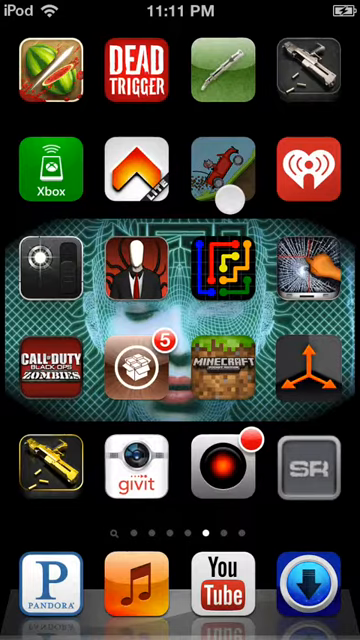
{"action": "scroll", "scroll_direction": "left", "scroll_amount": 3}
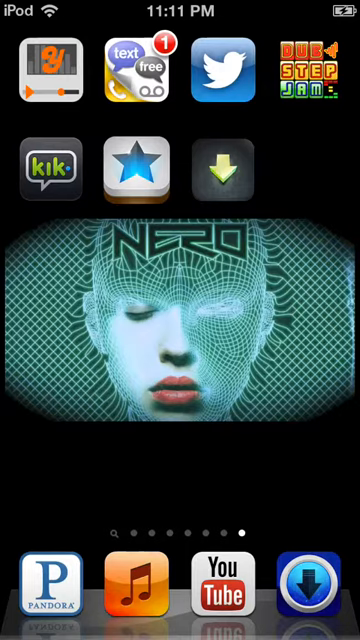
- Tap the final home screen page, which stays on Twitter, Kik and the wallpaper
{"action": "left_click", "coordinate": [216, 166]}
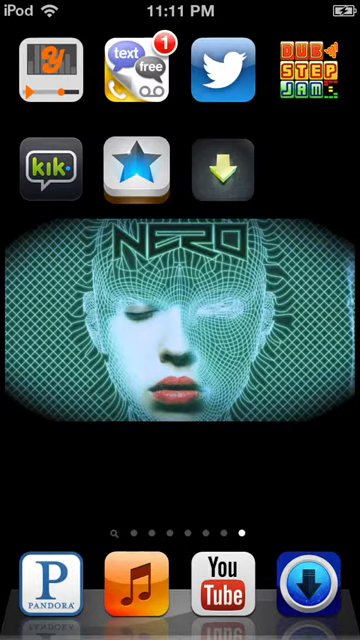